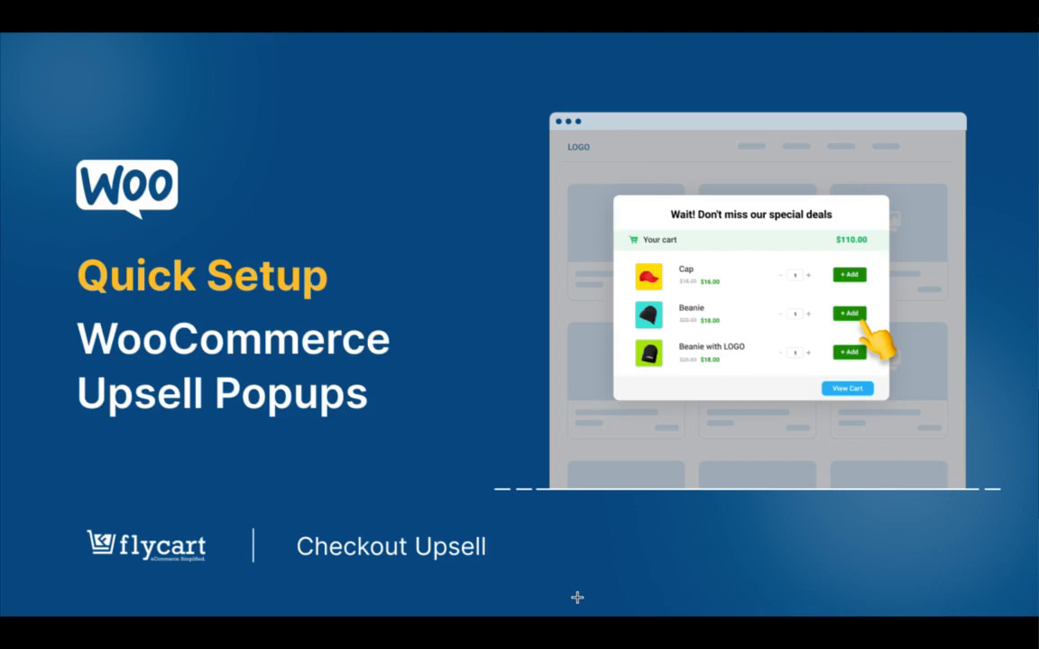
{"action": "mouse_move", "coordinate": [868, 411]}
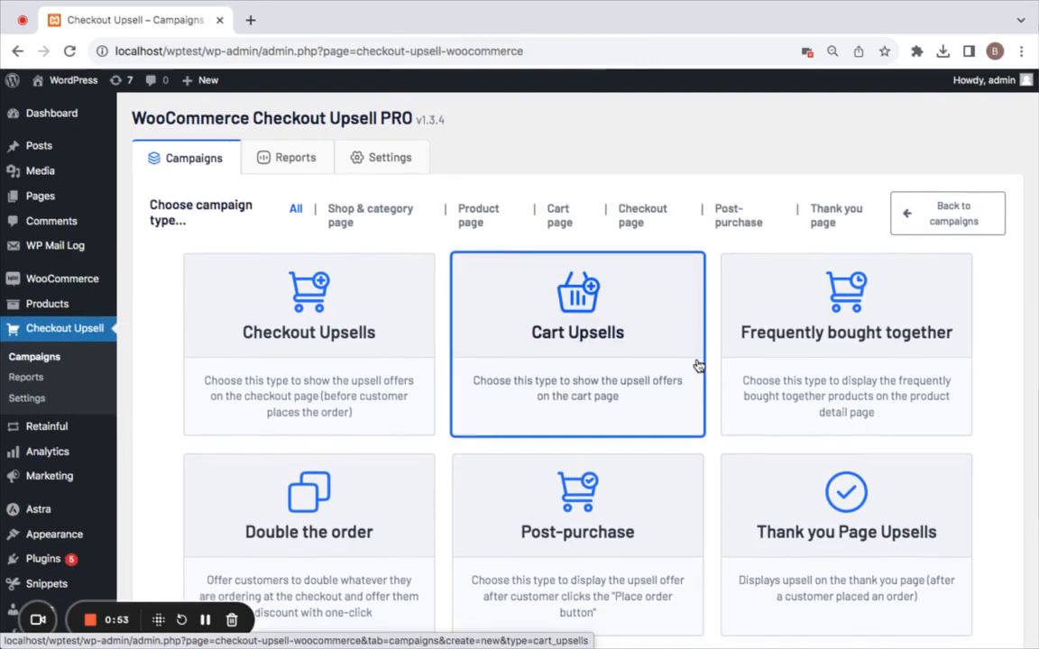
Choose the Upsell popups campaign type from the campaign type list
{"action": "scroll", "scroll_direction": "down", "scroll_amount": 3}
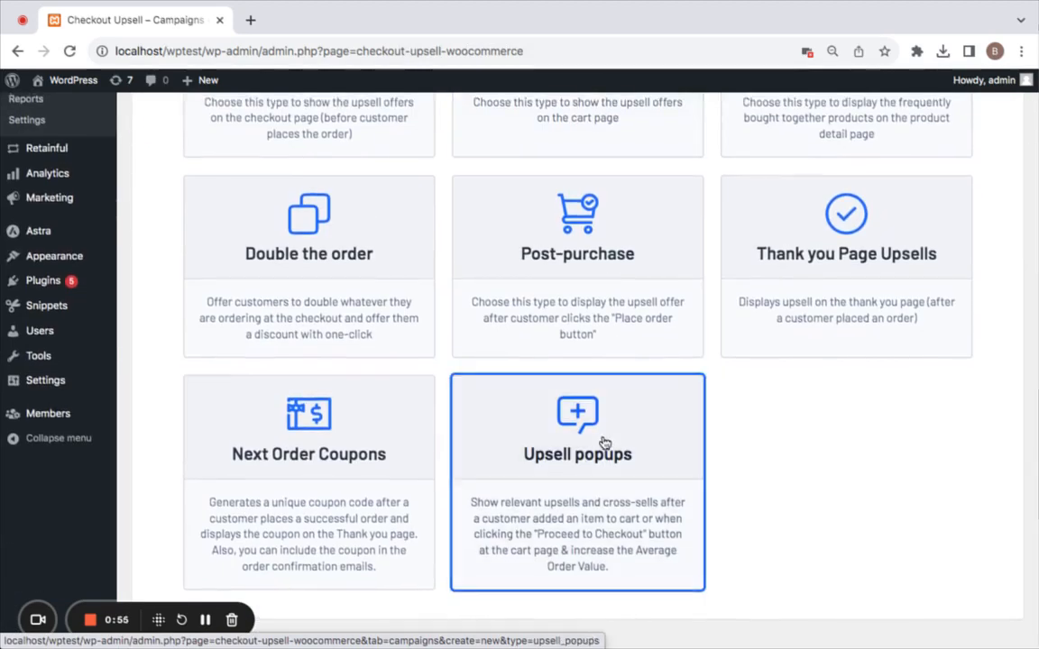
{"action": "left_click", "coordinate": [578, 427]}
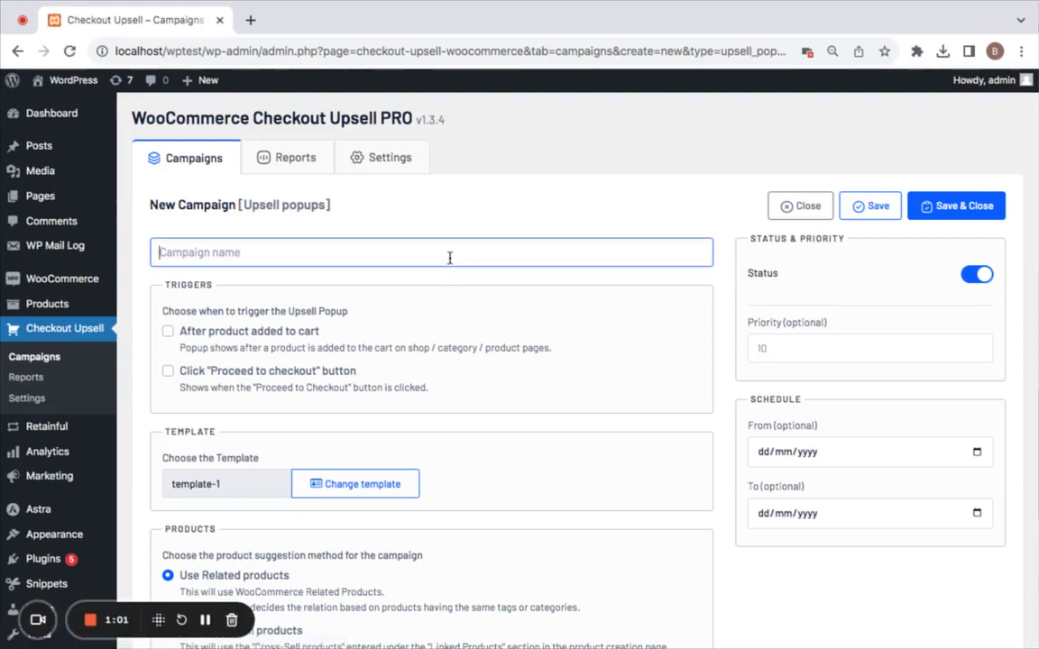
Enter 'Upsell Popup' as the campaign name
{"action": "type", "text": "Upsell Popup"}
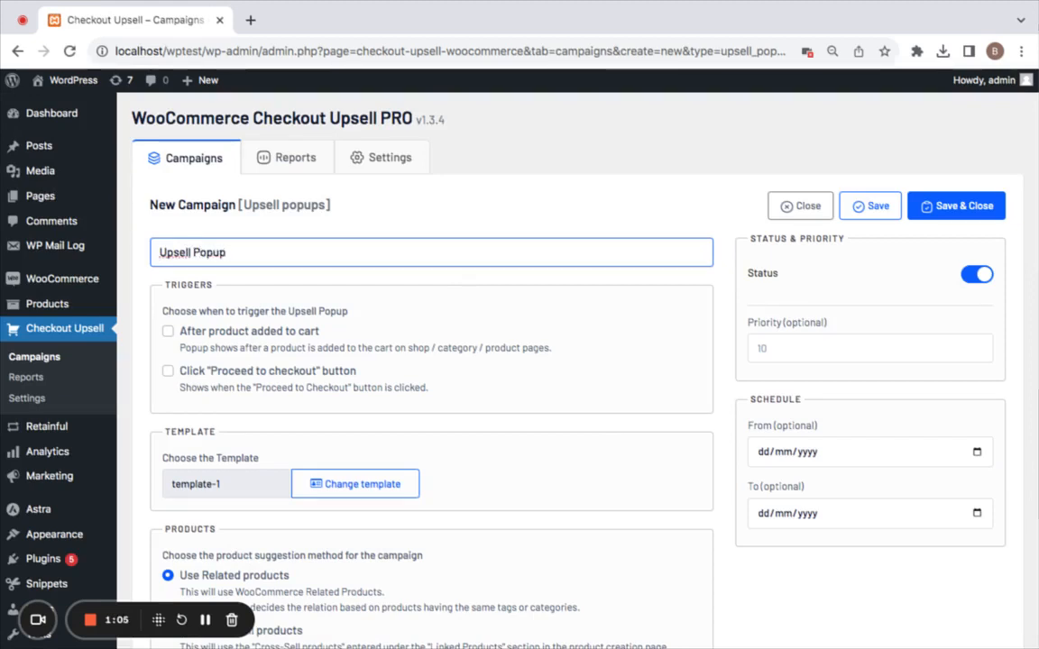
{"action": "mouse_move", "coordinate": [357, 333]}
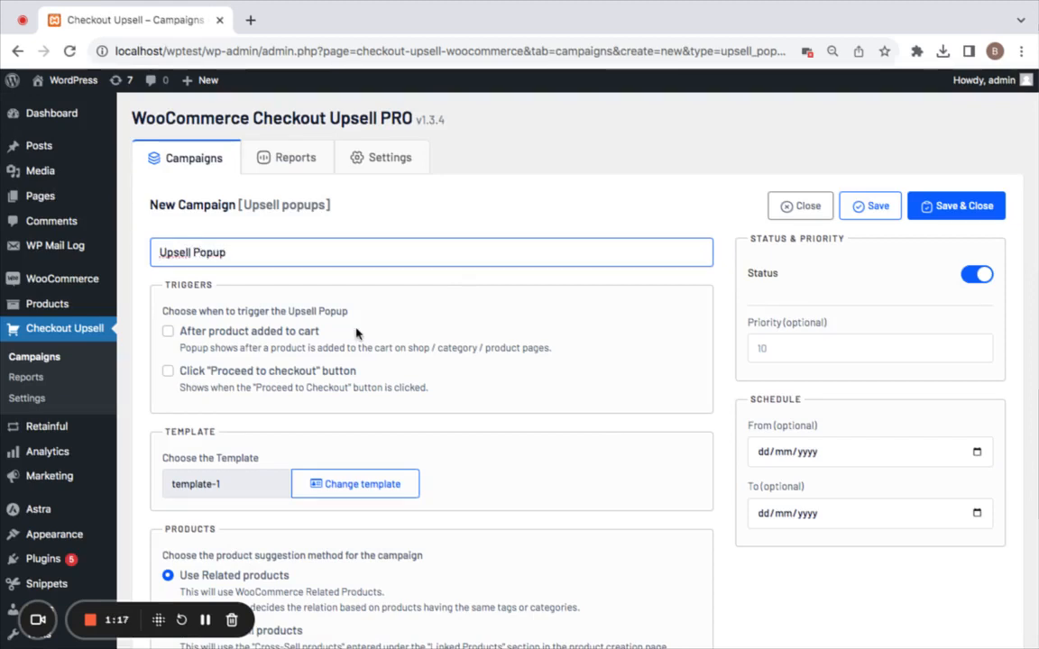
{"action": "mouse_move", "coordinate": [311, 338]}
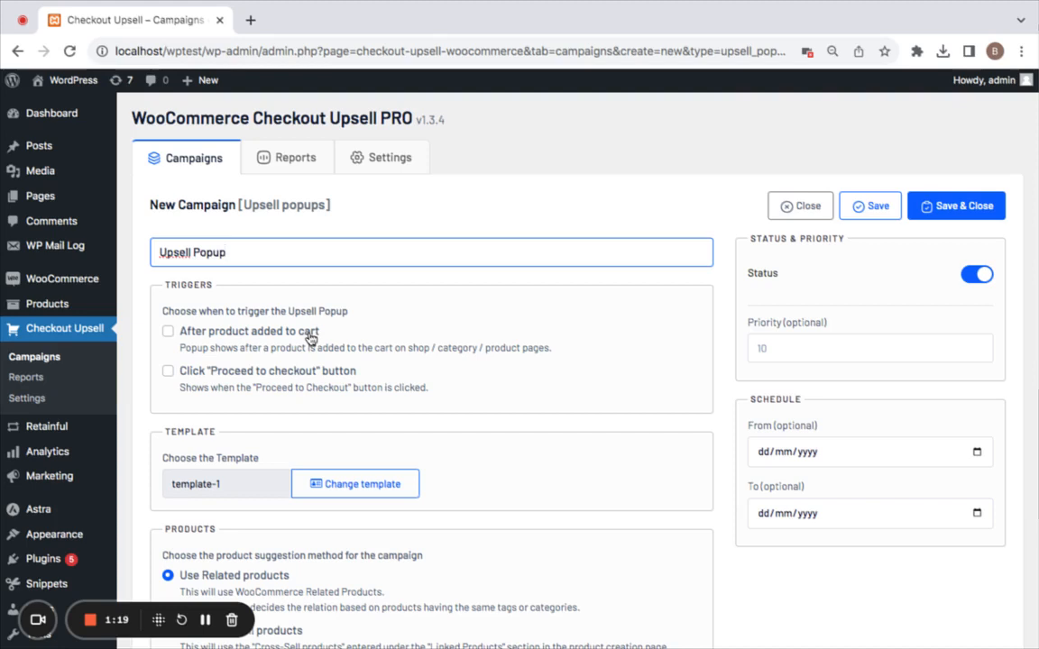
{"action": "mouse_move", "coordinate": [311, 339]}
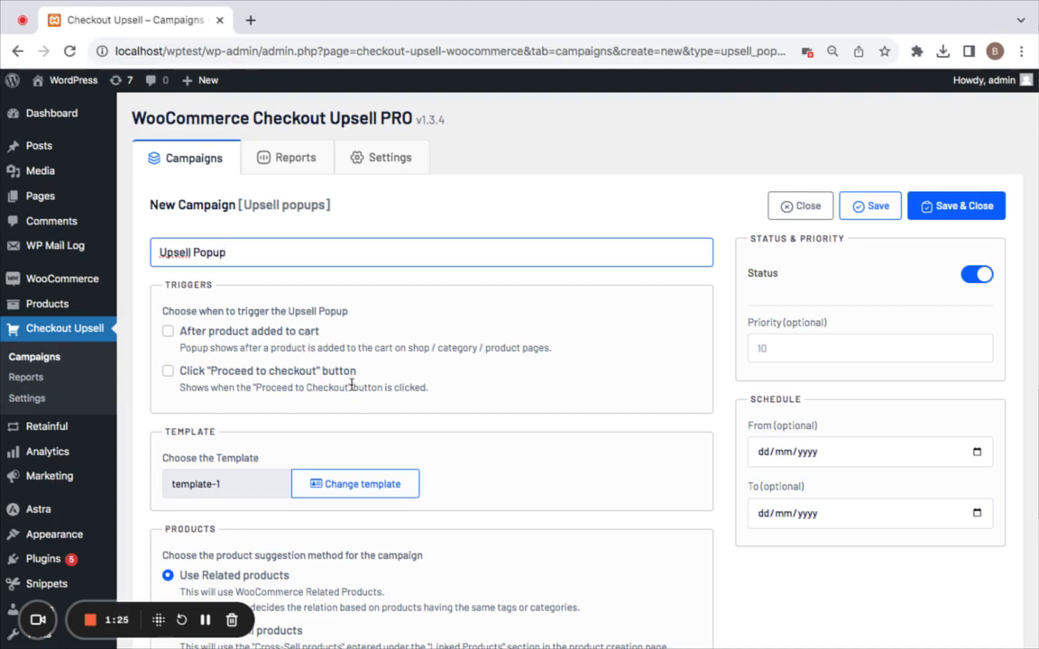
{"action": "mouse_move", "coordinate": [195, 385]}
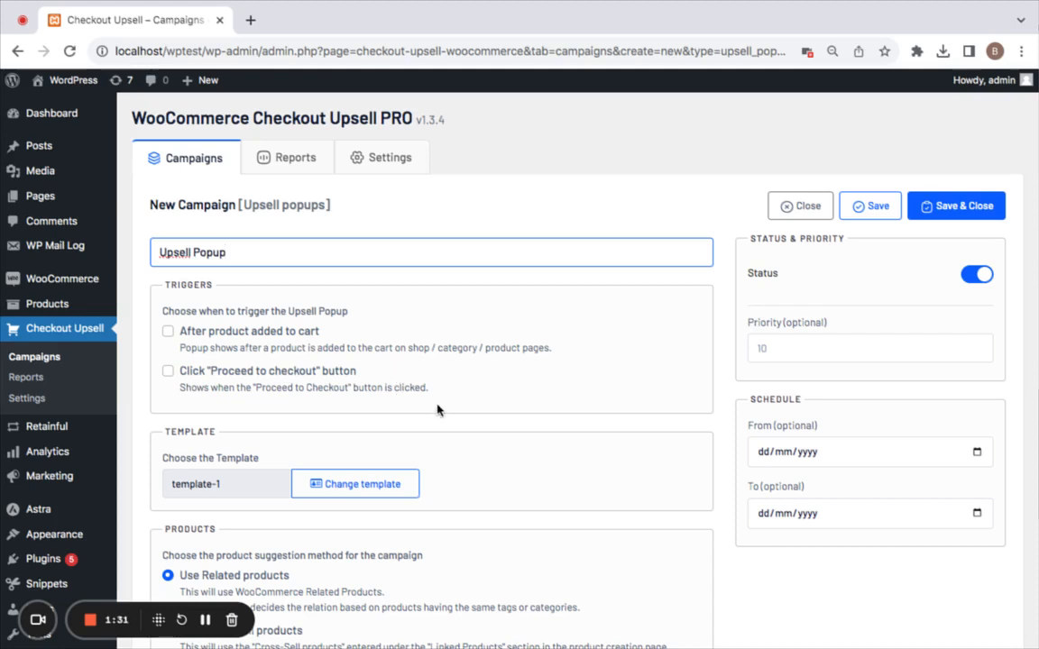
Tick the 'After product added to cart' trigger, leaving 'Use Related products' selected
{"action": "left_click", "coordinate": [167, 331]}
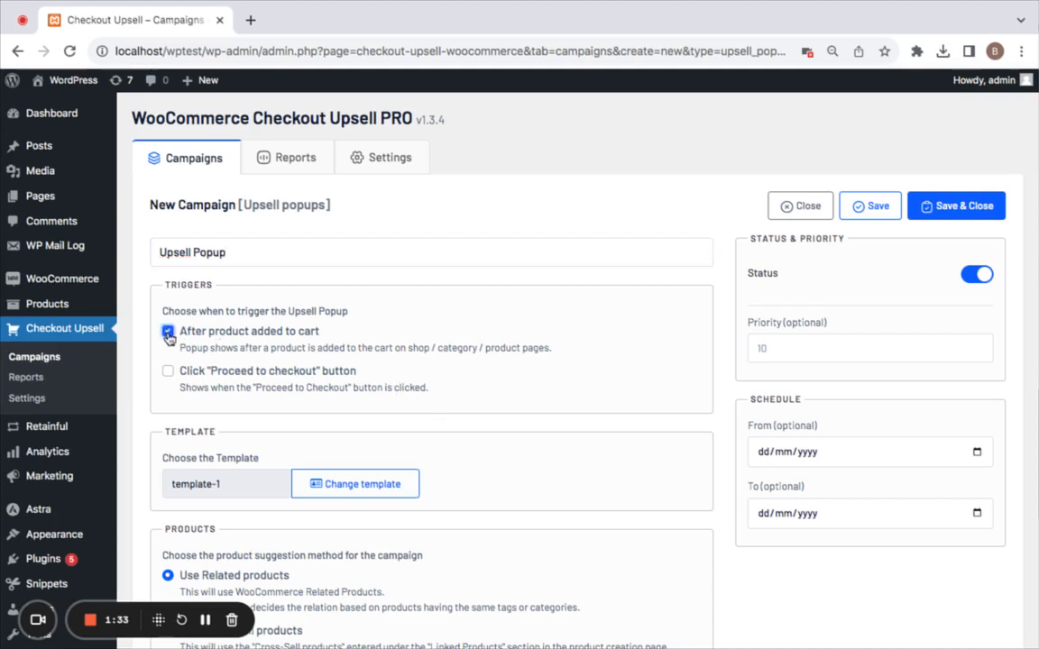
{"action": "left_click", "coordinate": [168, 331]}
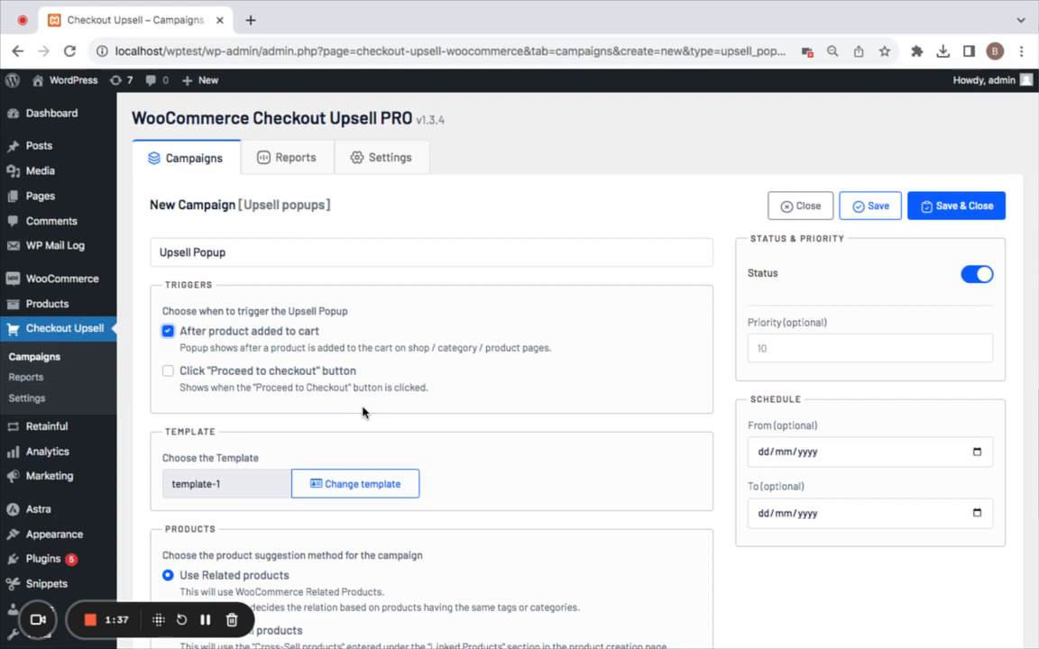
{"action": "scroll", "scroll_direction": "down", "scroll_amount": 3}
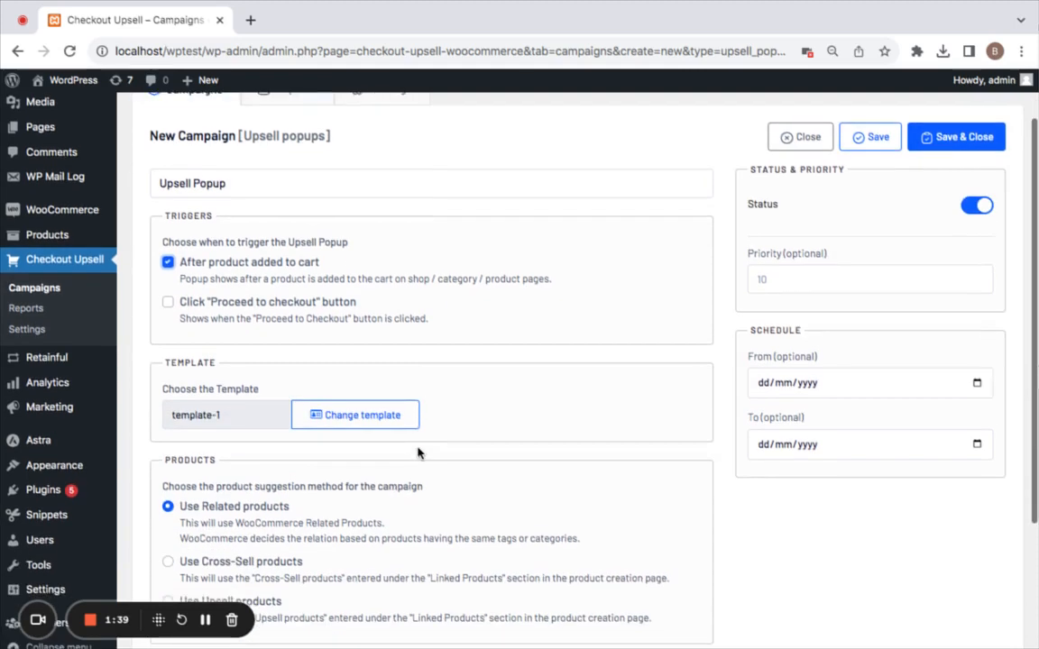
{"action": "scroll", "scroll_direction": "down", "scroll_amount": 3}
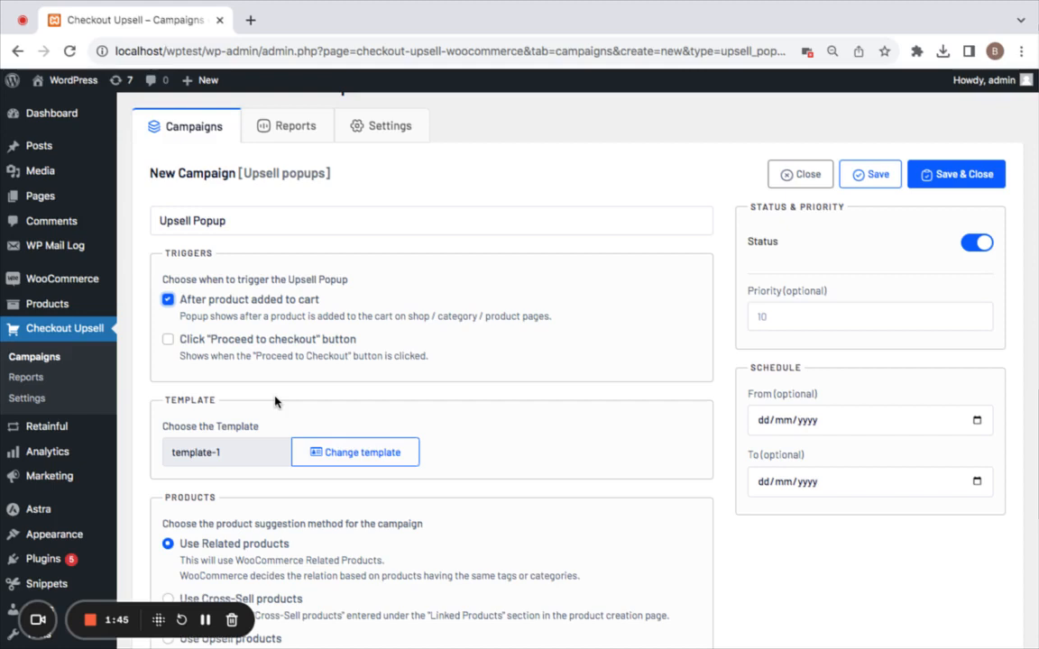
{"action": "mouse_move", "coordinate": [376, 350]}
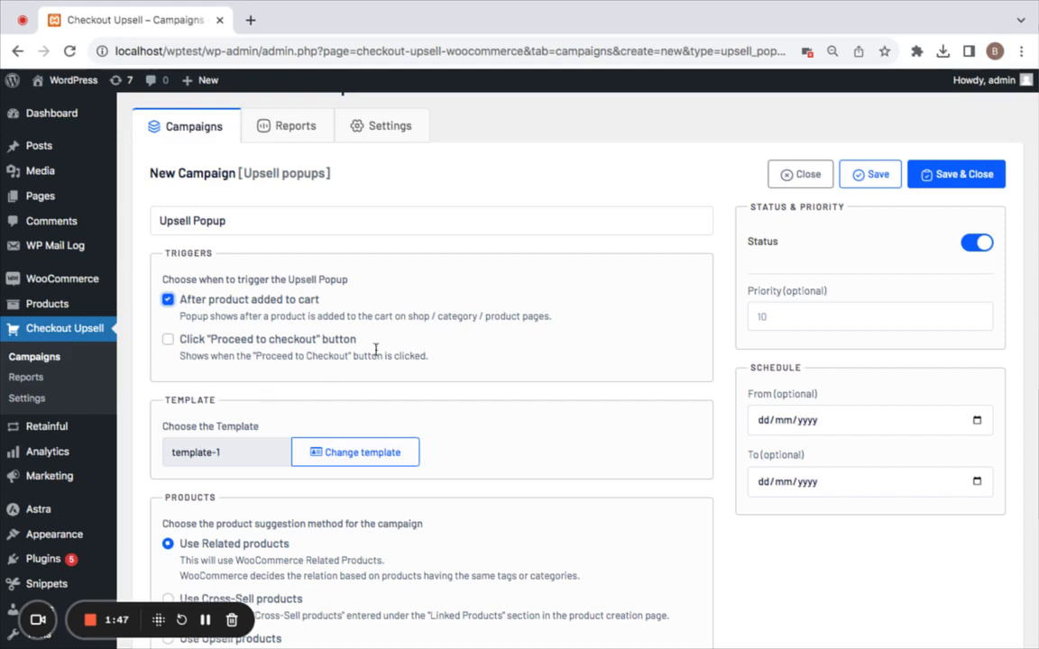
{"action": "scroll", "scroll_direction": "down", "scroll_amount": 3}
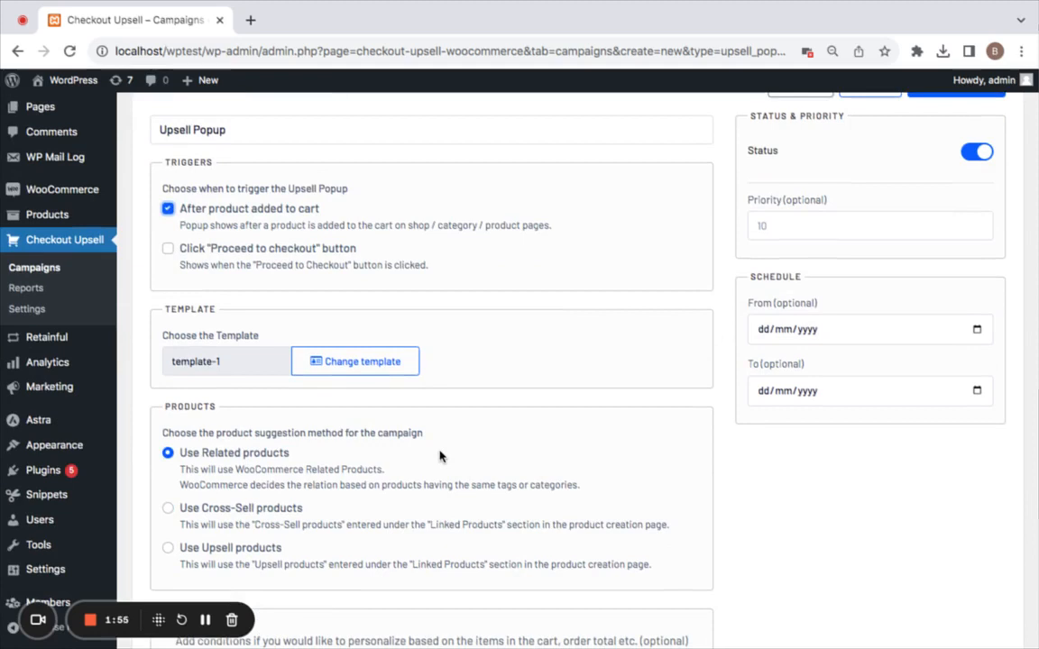
{"action": "mouse_move", "coordinate": [365, 449]}
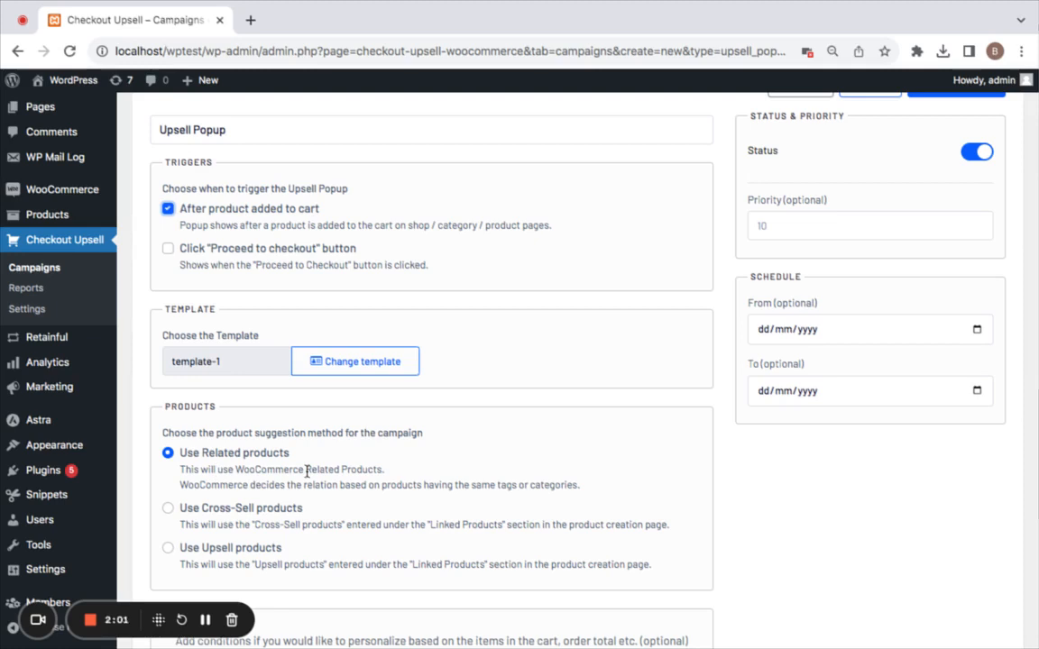
{"action": "mouse_move", "coordinate": [352, 519]}
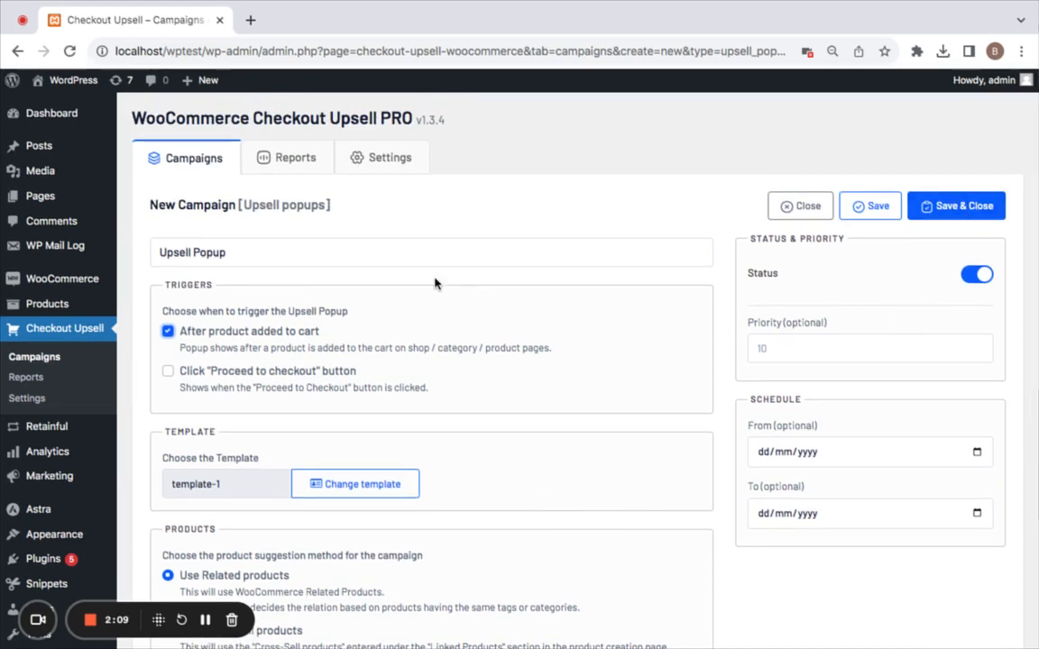
Save and close the Upsell Popup campaign, then switch to the storefront Shop page
{"action": "scroll", "scroll_direction": "down", "scroll_amount": 3}
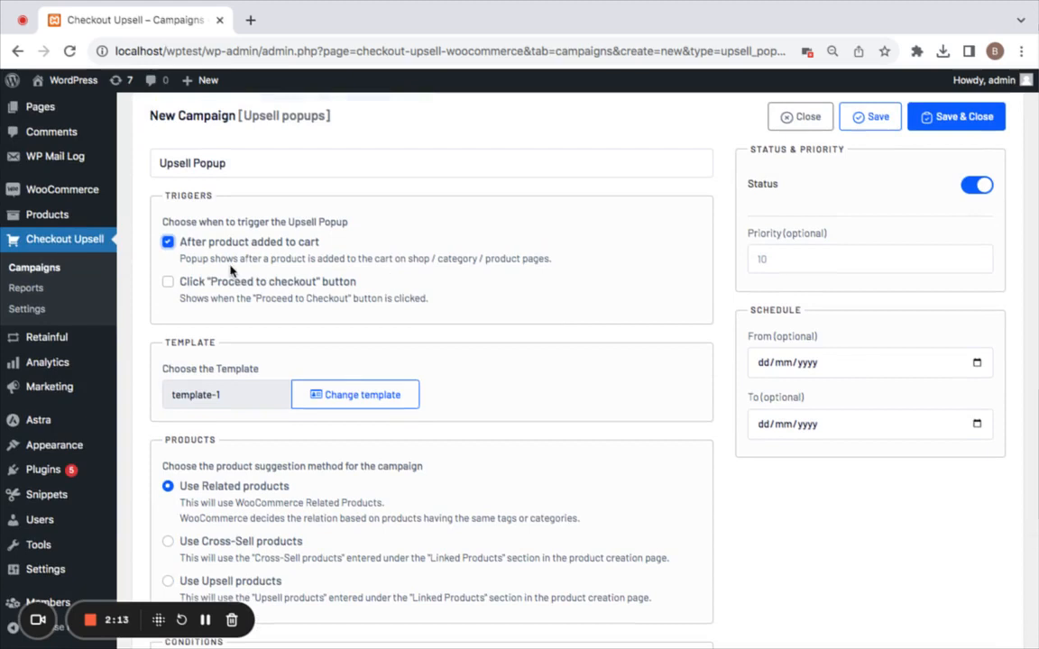
{"action": "scroll", "scroll_direction": "down", "scroll_amount": 3}
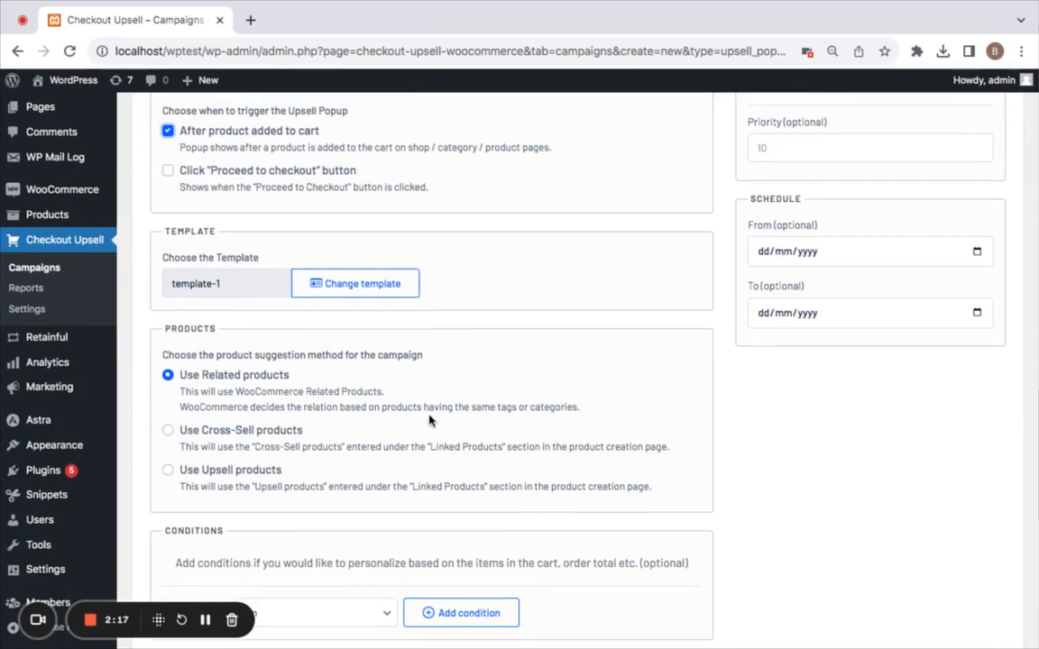
{"action": "scroll", "scroll_direction": "up", "scroll_amount": 3}
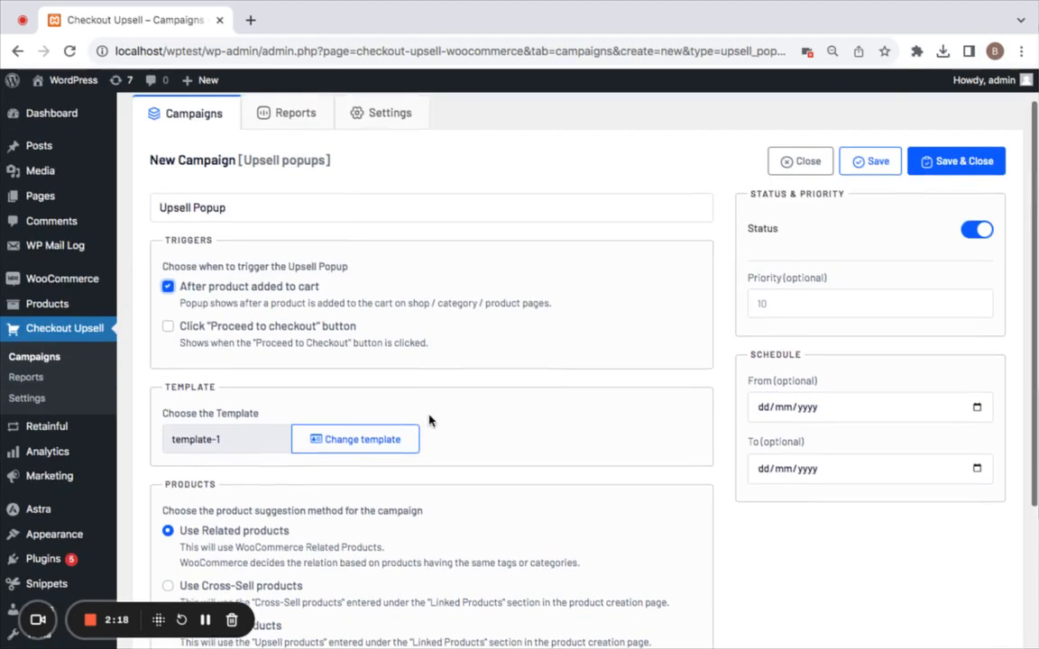
{"action": "mouse_move", "coordinate": [658, 249]}
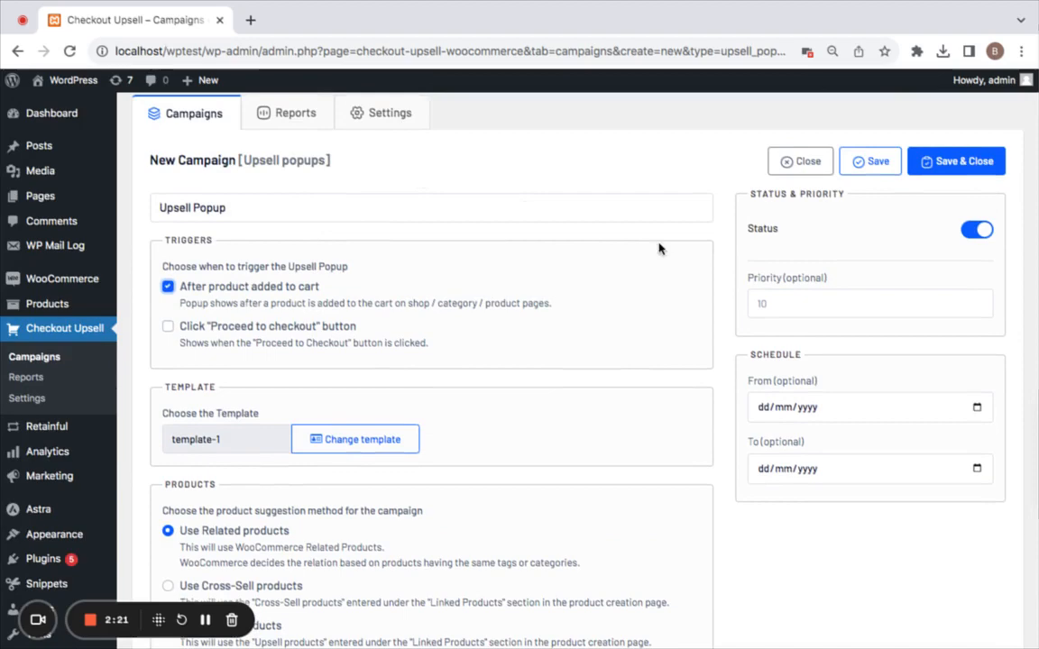
{"action": "left_click", "coordinate": [956, 161]}
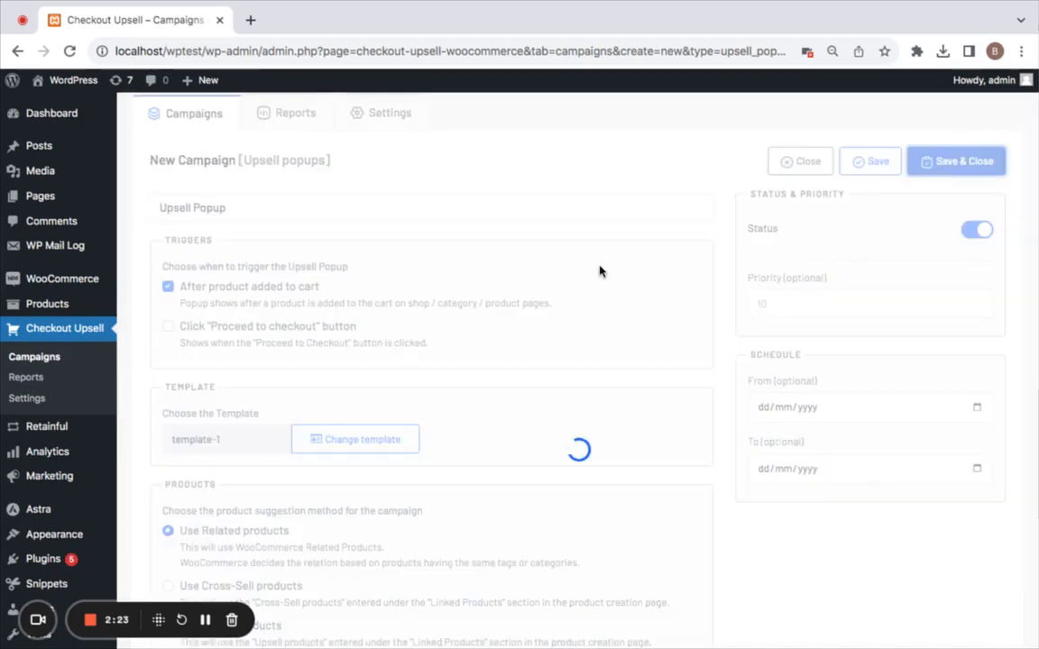
{"action": "left_click", "coordinate": [868, 161]}
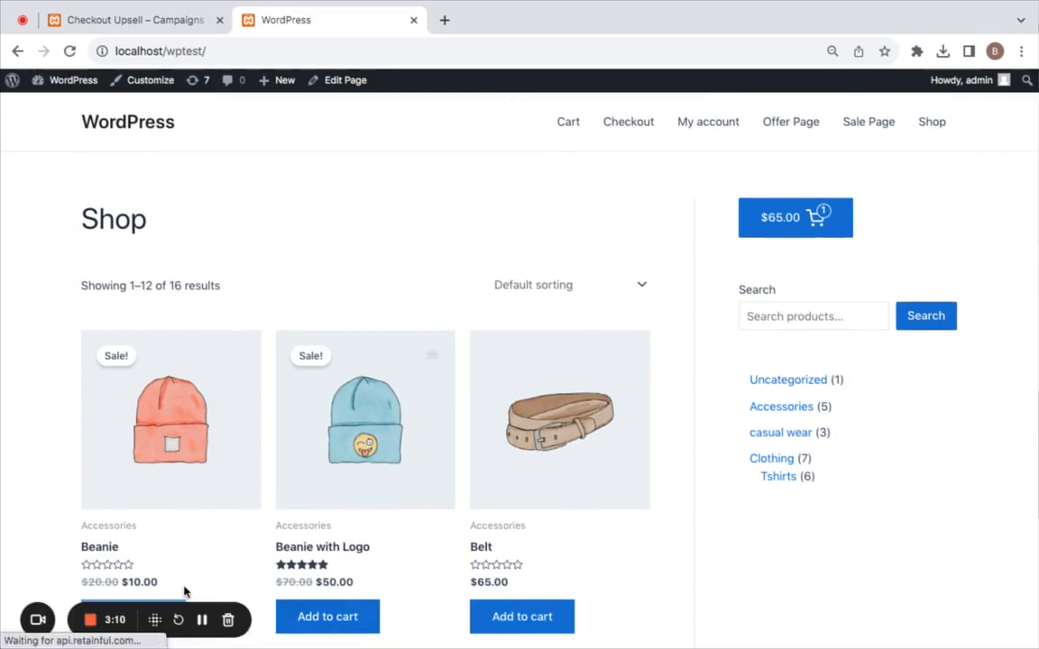
Add the Cap to the cart on the Shop page to trigger the upsell popup
{"action": "scroll", "scroll_direction": "down", "scroll_amount": 3}
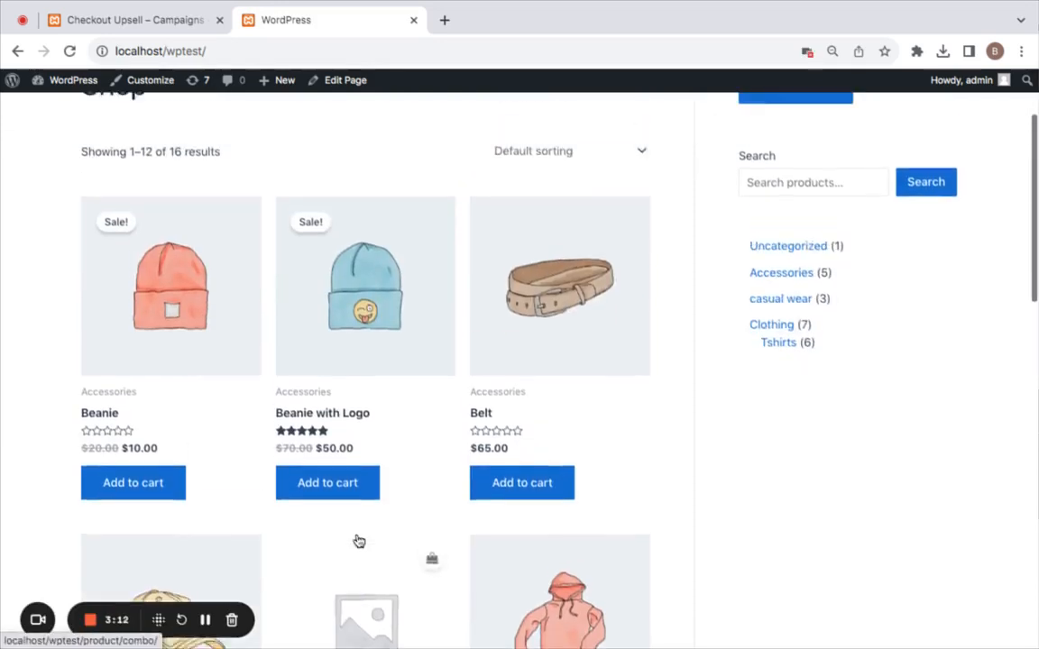
{"action": "scroll", "scroll_direction": "down", "scroll_amount": 3}
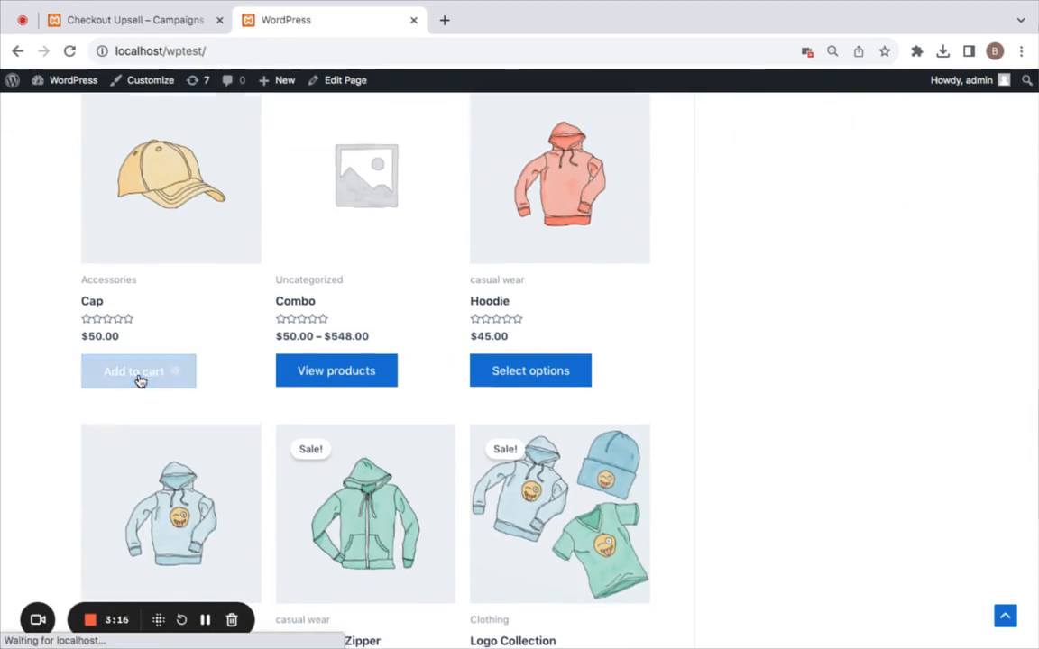
{"action": "mouse_move", "coordinate": [377, 443]}
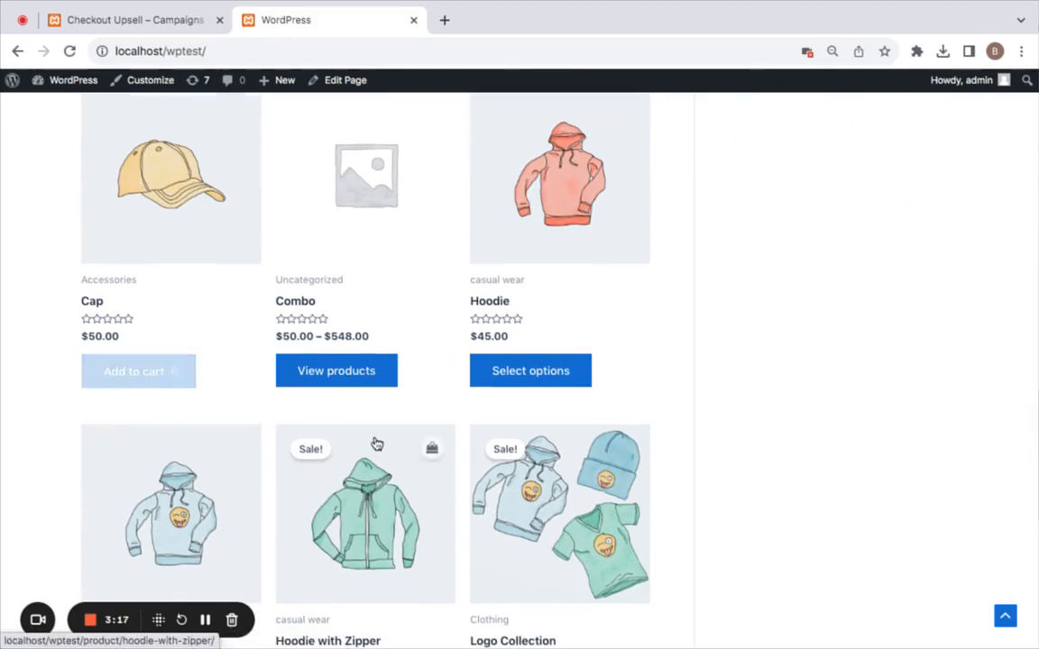
{"action": "left_click", "coordinate": [138, 371]}
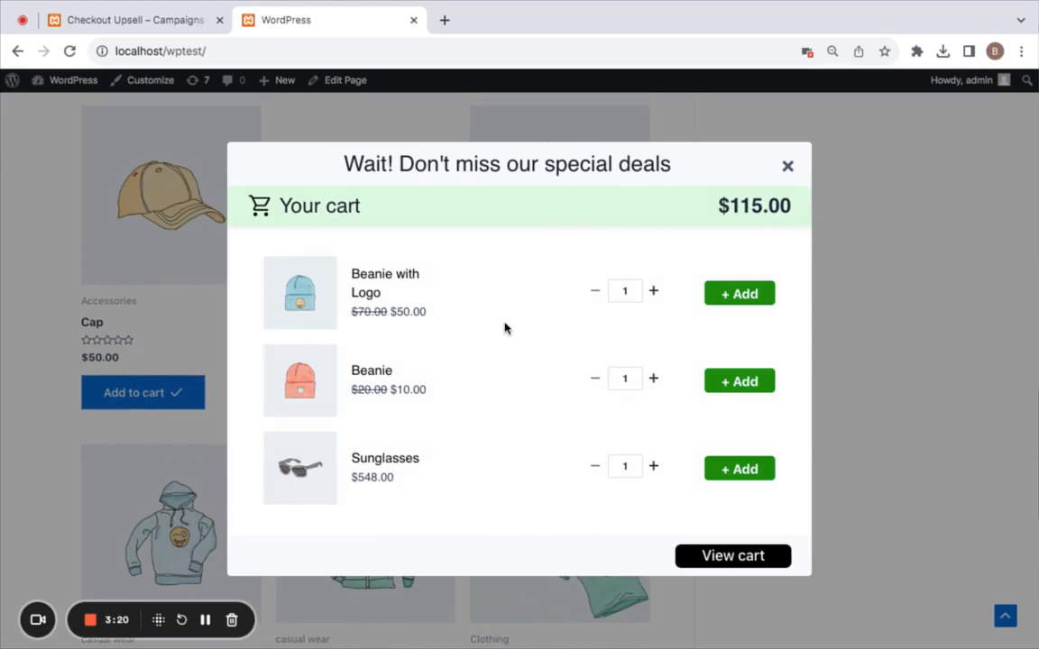
{"action": "mouse_move", "coordinate": [239, 188]}
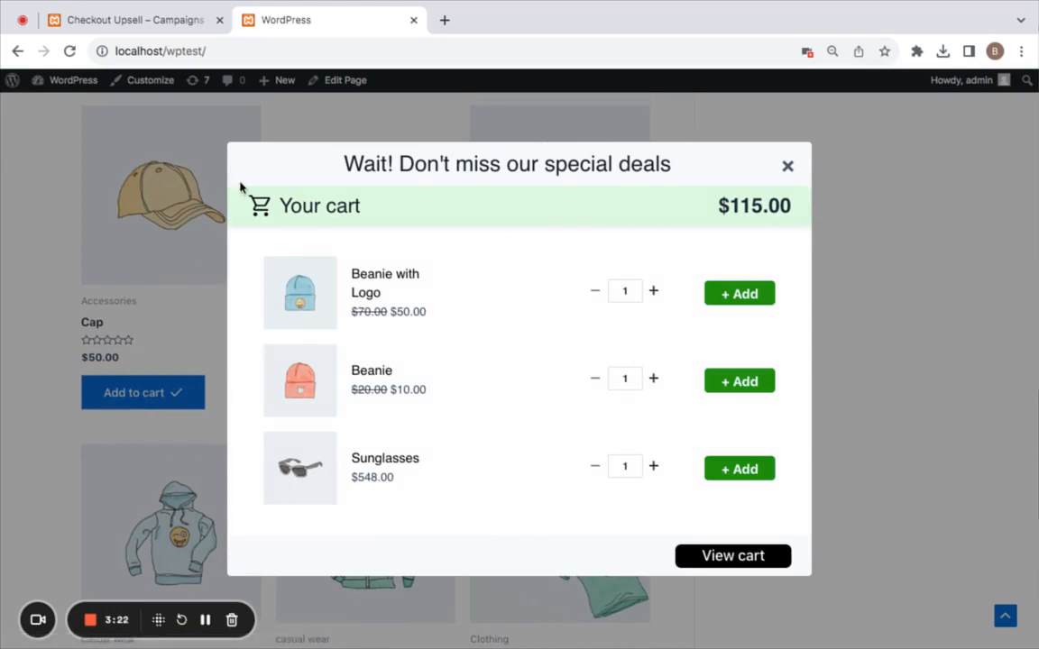
{"action": "mouse_move", "coordinate": [488, 493]}
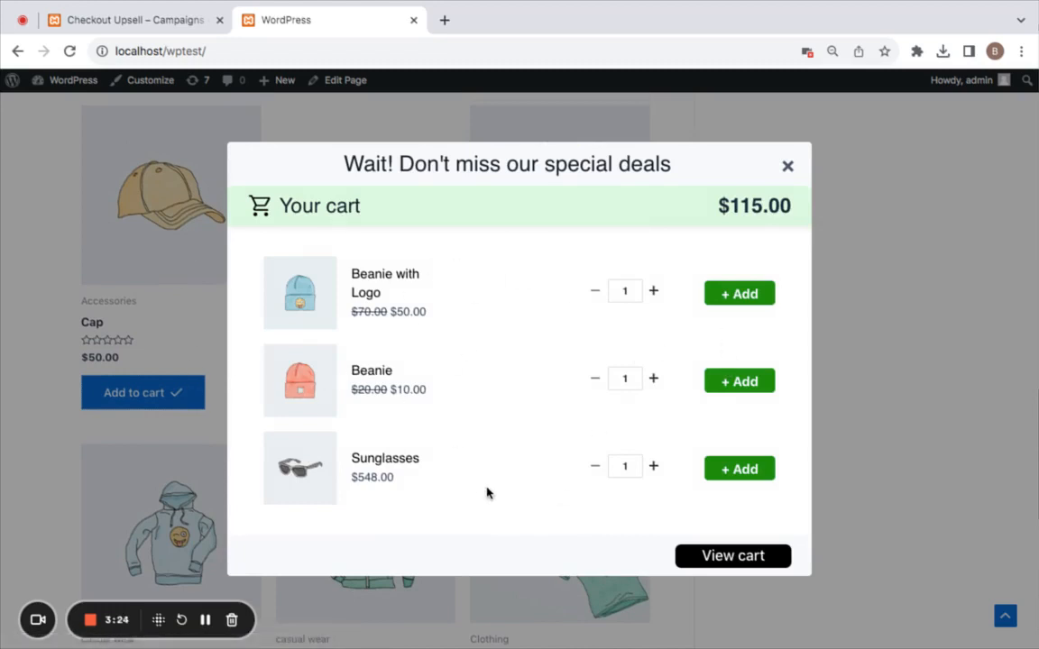
{"action": "mouse_move", "coordinate": [436, 473]}
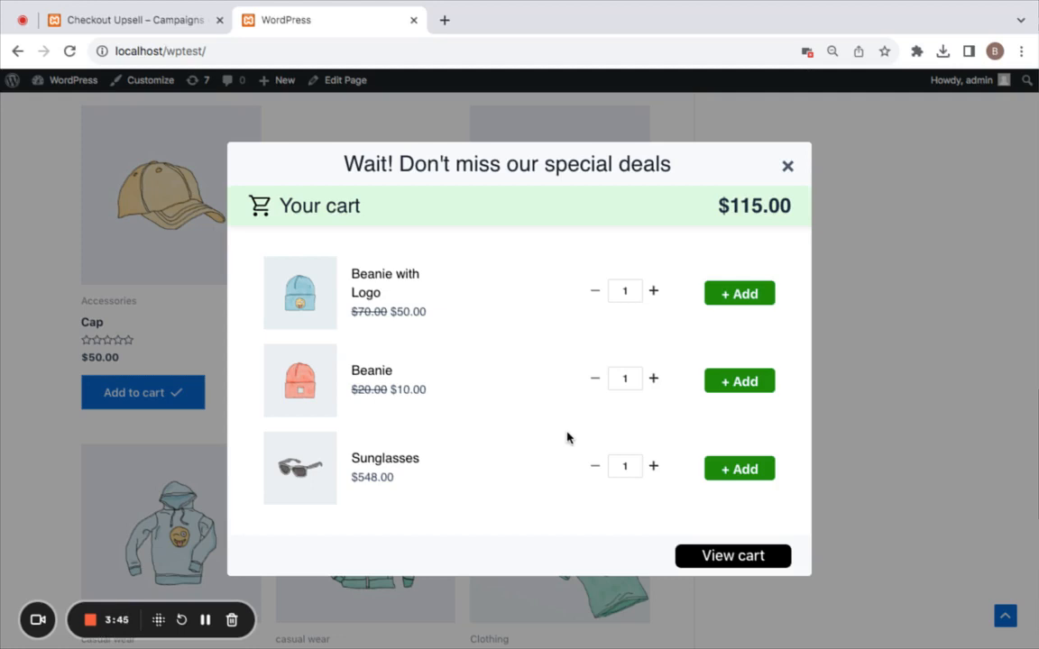
{"action": "mouse_move", "coordinate": [114, 607]}
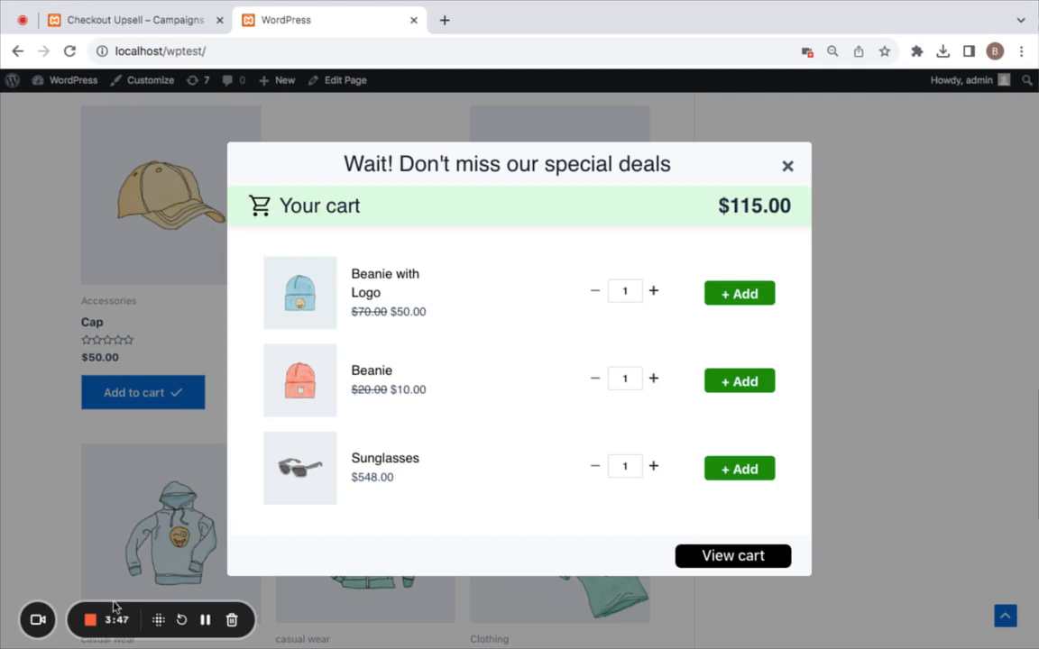